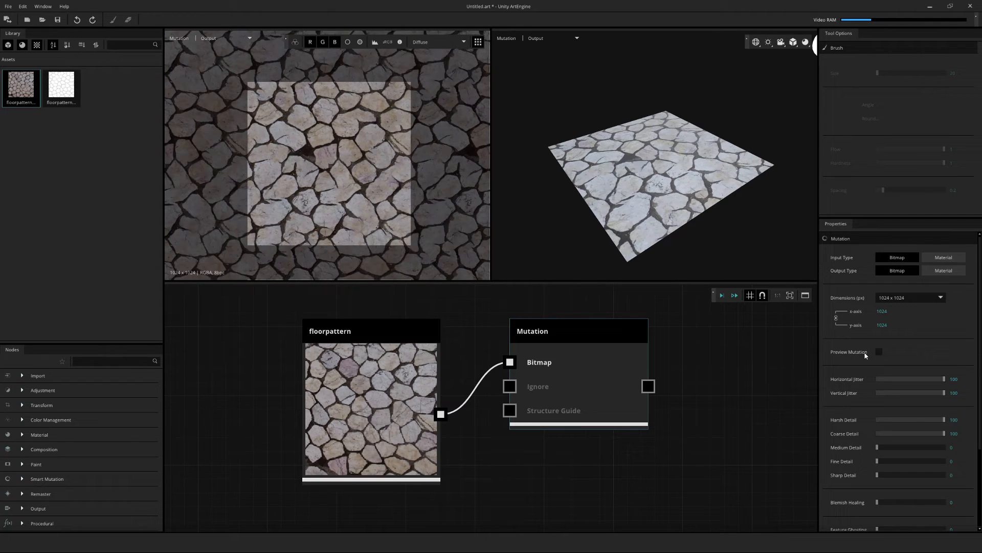
Enable Preview Mutation on the Mutation node to see the live stone result.
click(879, 352)
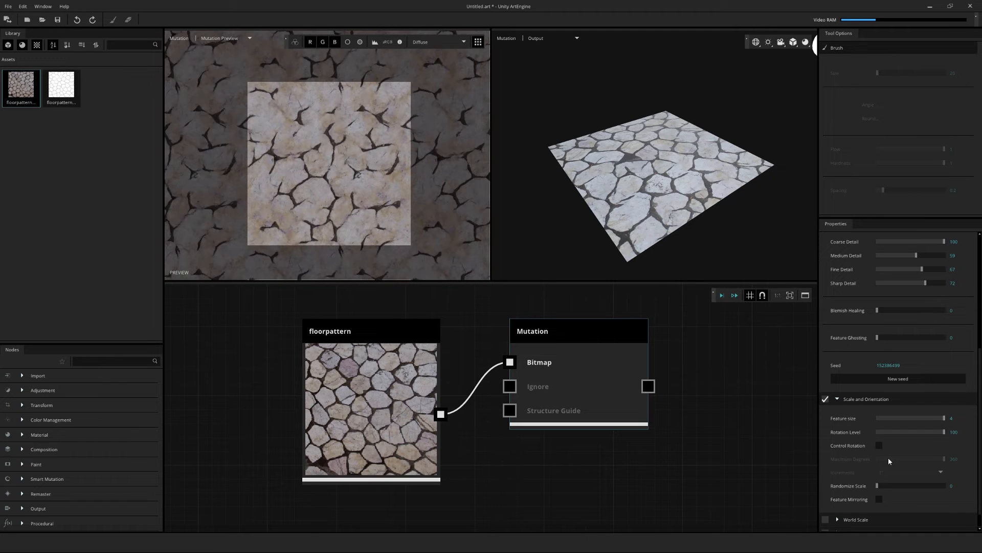
Raise Randomize Scale to about 44 so stone sizes vary.
drag(883, 486, 908, 485)
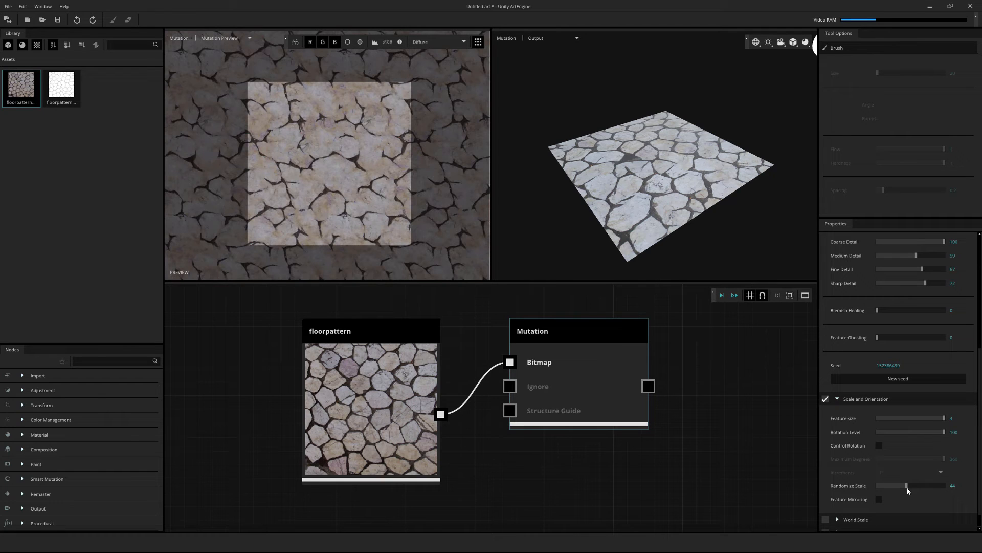
mouse_move(584, 407)
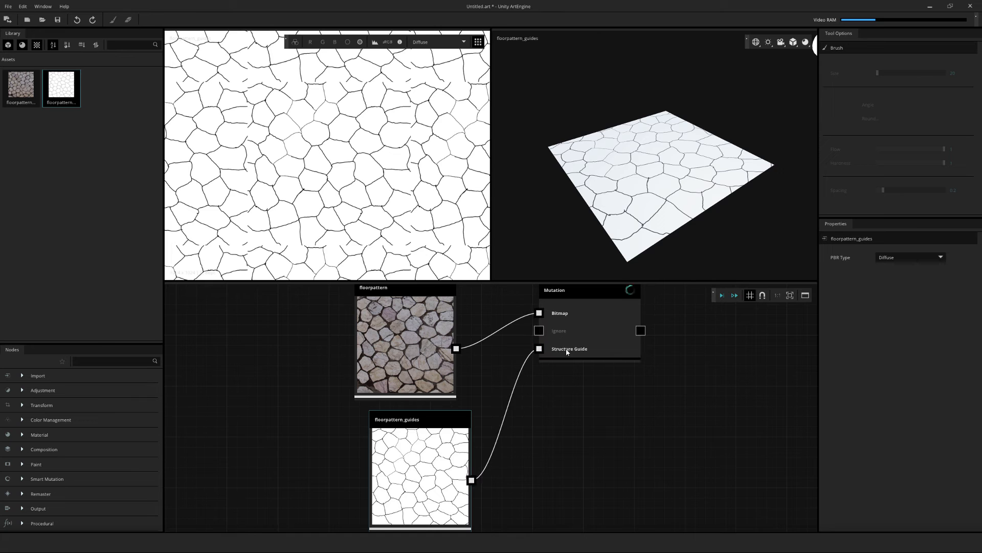
Select the Mutation node and set Feature Ghosting to 24.
click(569, 291)
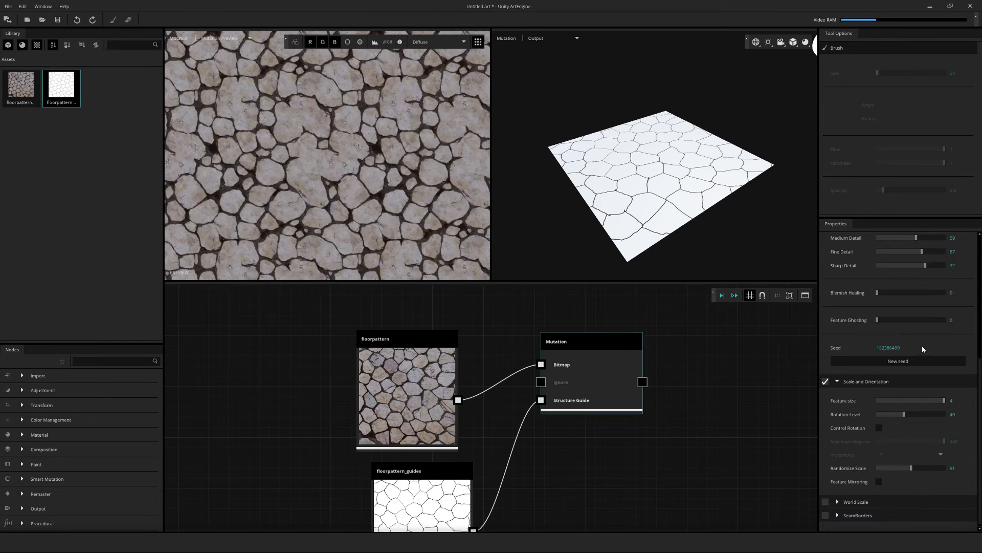
drag(879, 319, 894, 320)
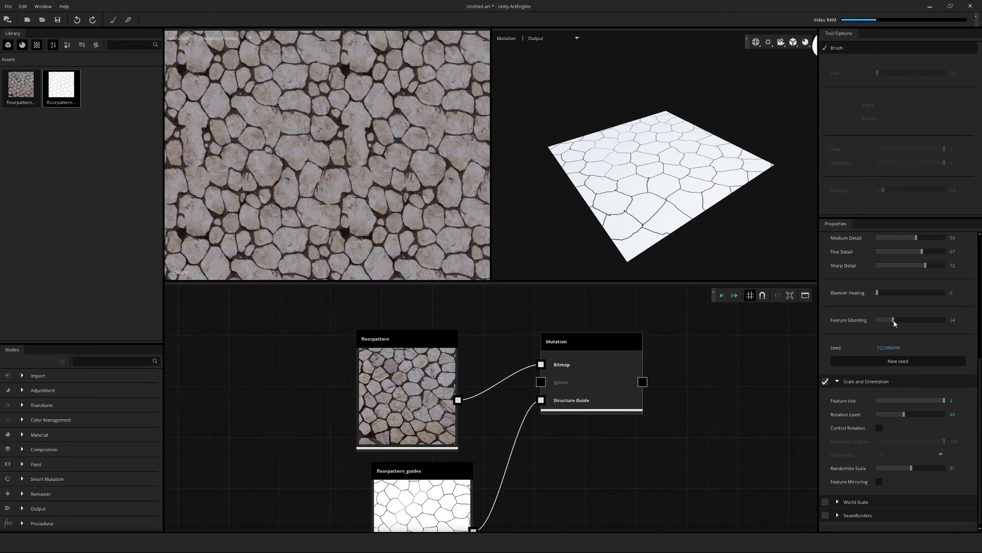
Raise Feature Ghosting to 75 and regenerate the mutation with a new random seed.
drag(894, 319, 911, 320)
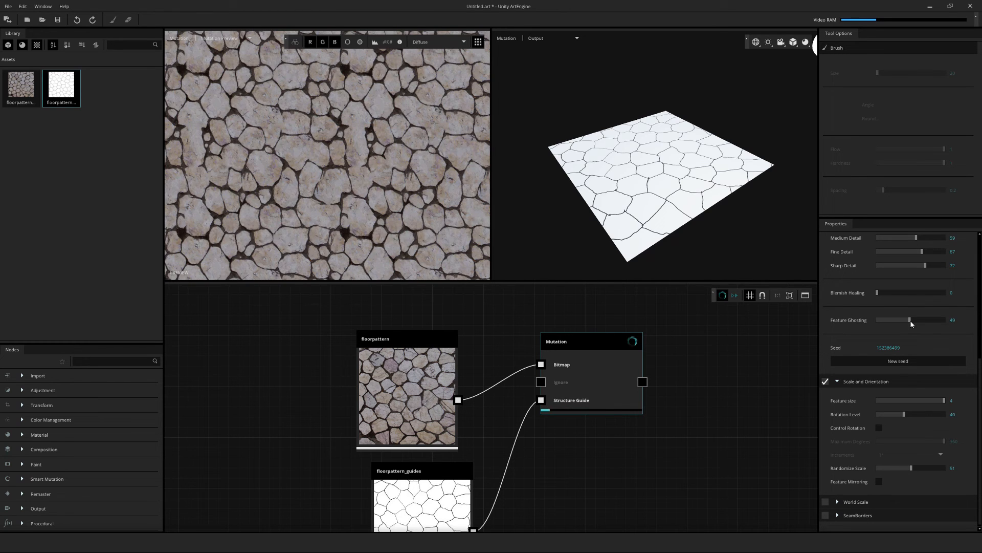
drag(909, 320, 933, 319)
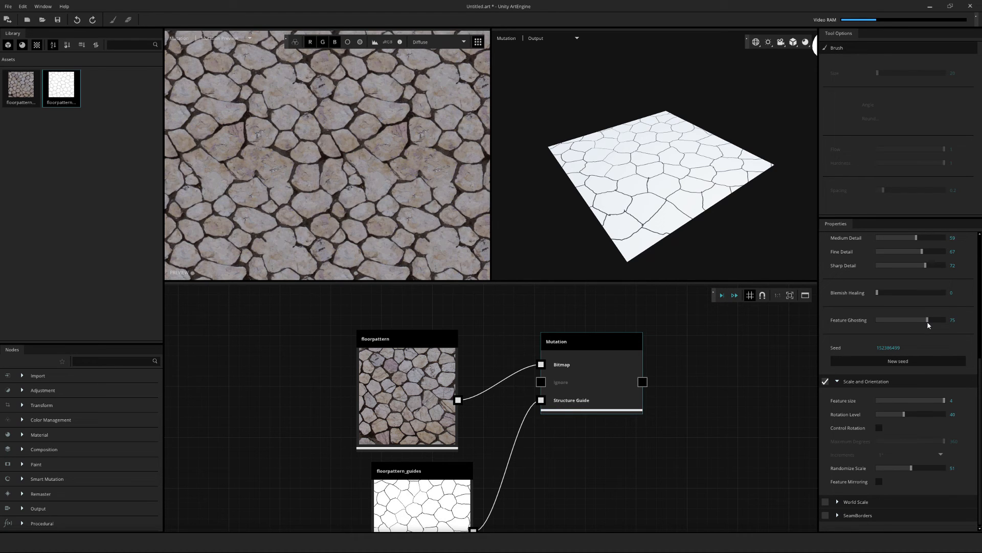
click(898, 361)
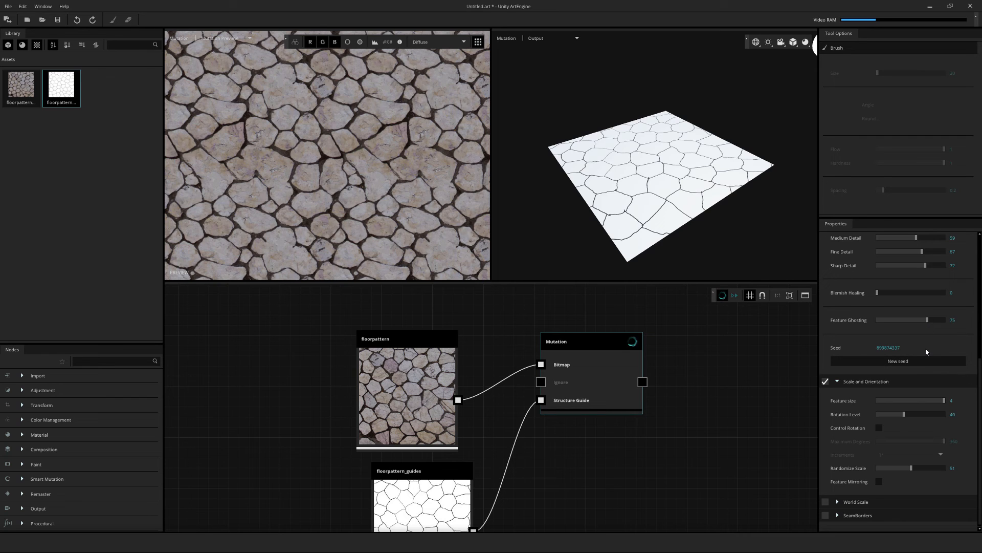
click(899, 360)
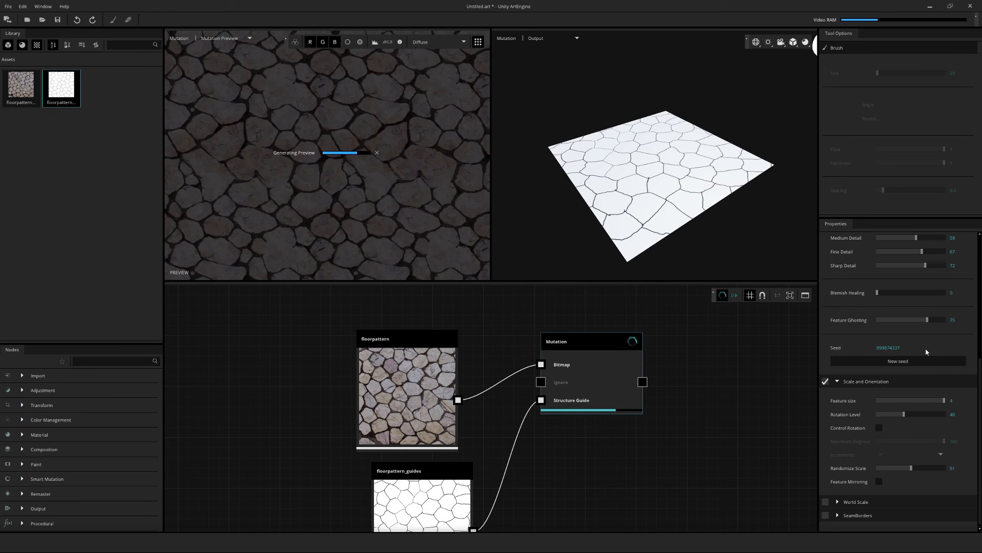